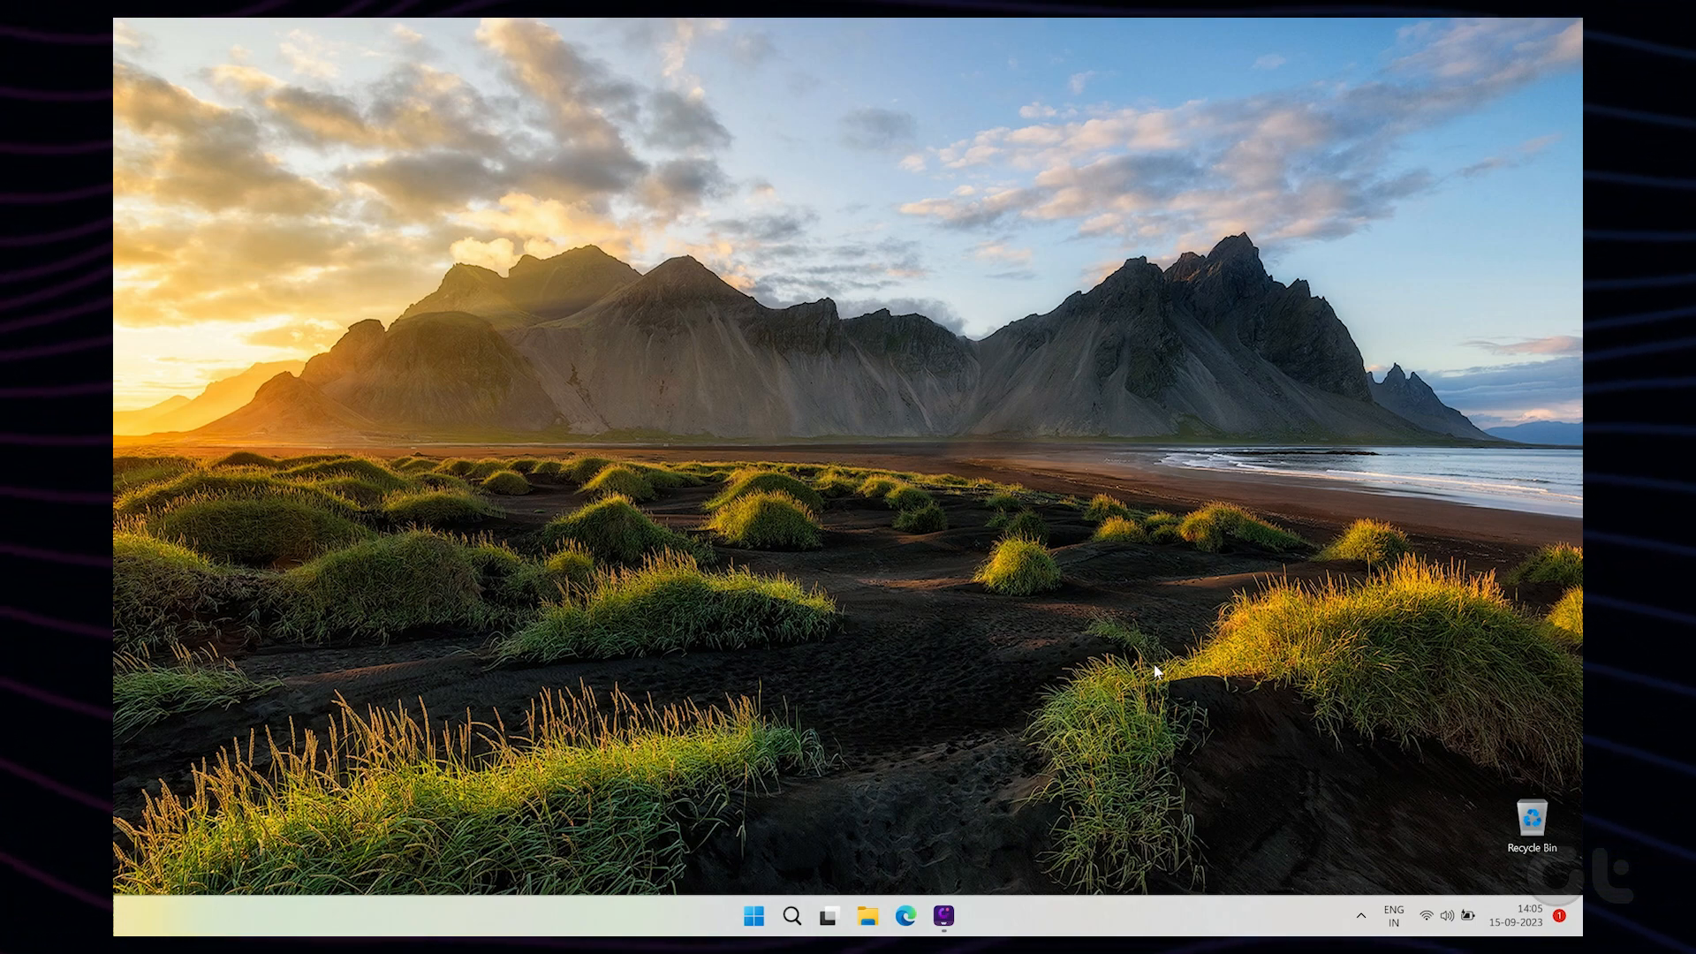
# - Launch Device Manager from the Win+X quick system tools menu
pyautogui.press('Win+X+M')
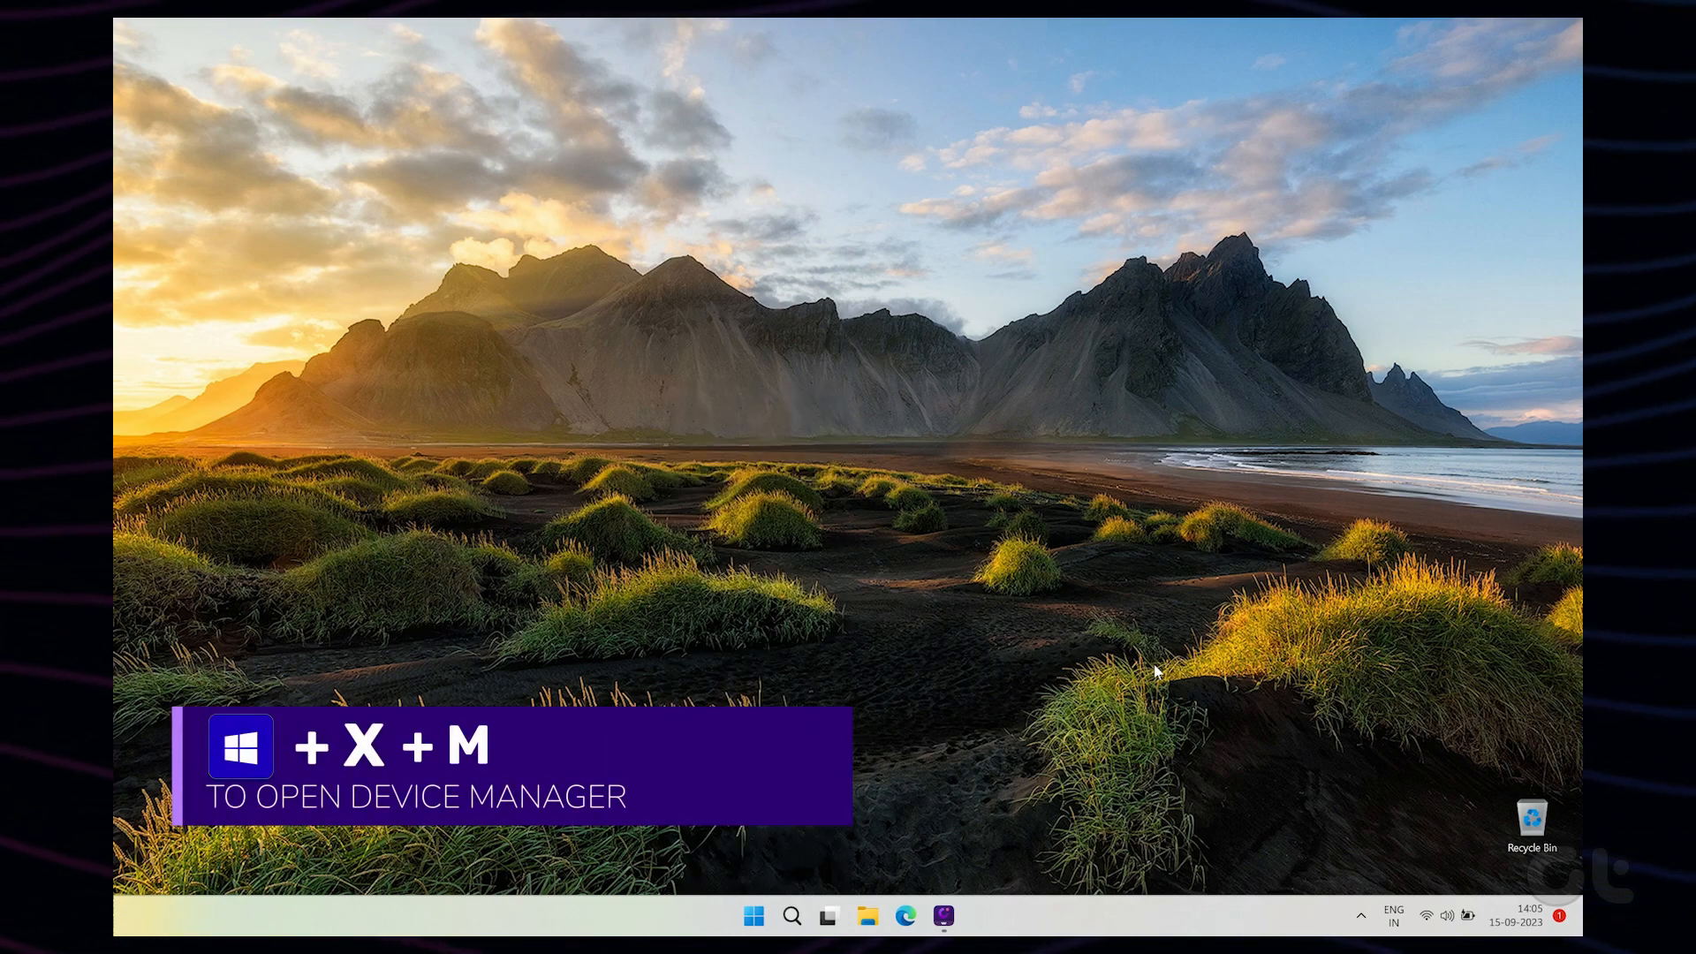
pyautogui.press('Win+X+M')
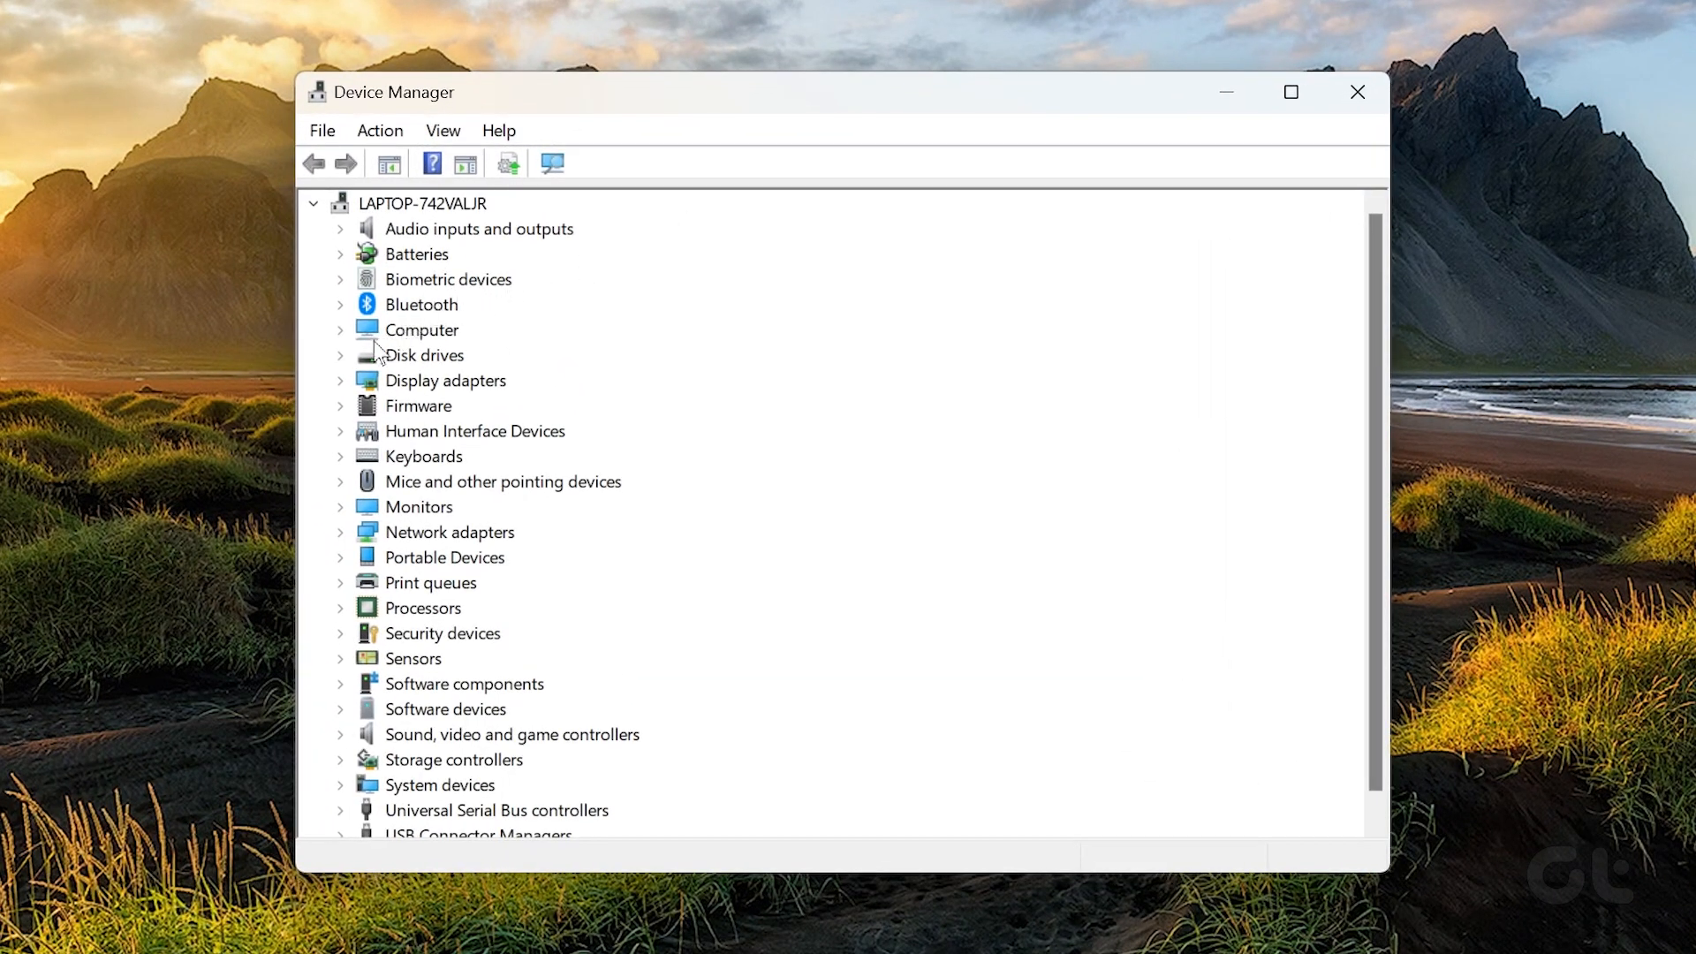
# - Expand Display adapters and bring up actions for Intel(R) Iris(R) Xe Graphics
pyautogui.click(339, 380)
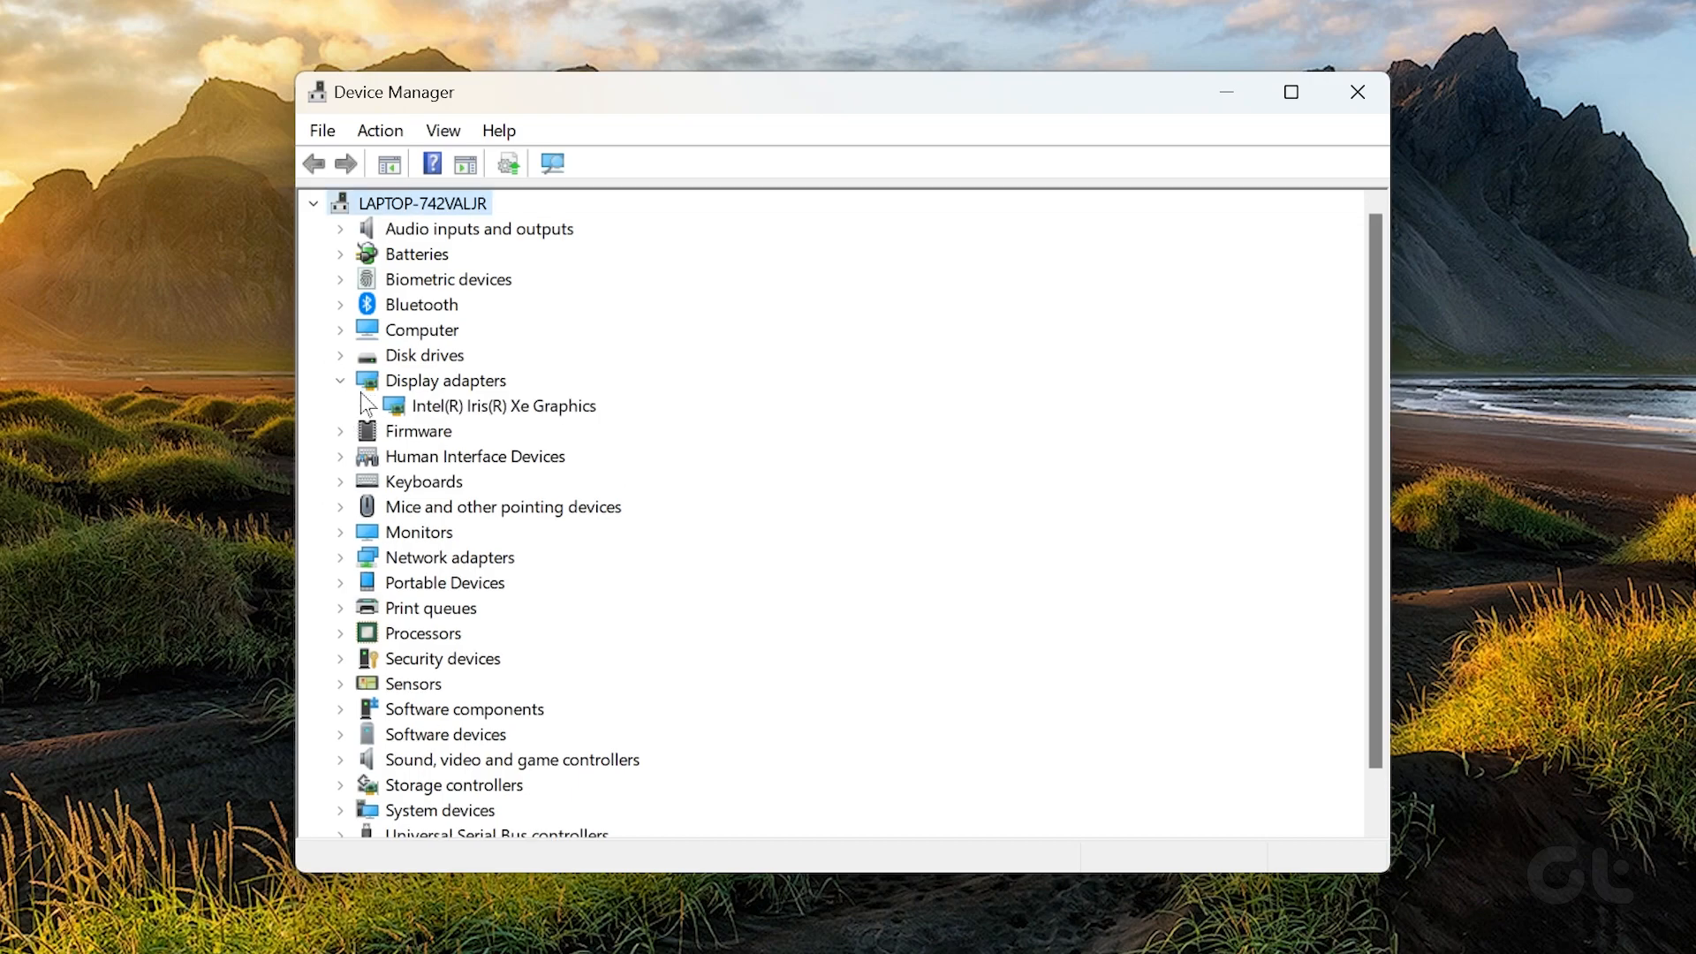
pyautogui.click(498, 406)
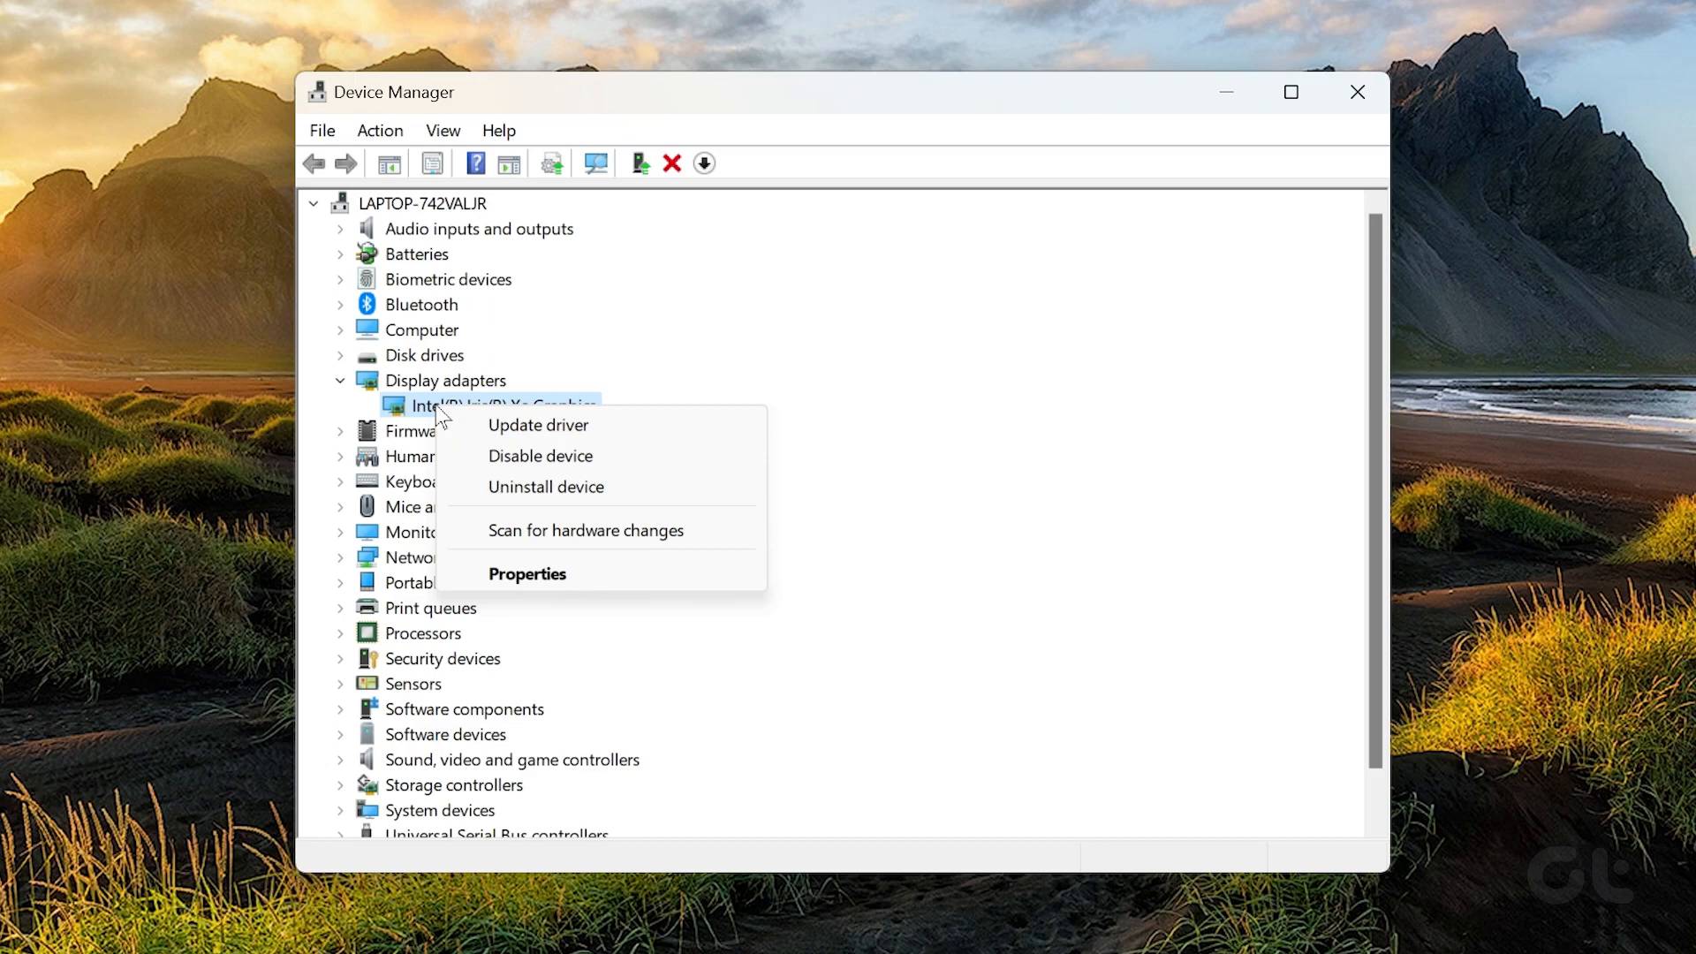
# - Update the Iris Xe driver via automatic search, which reports the best driver already installed, and dismiss it
pyautogui.click(537, 424)
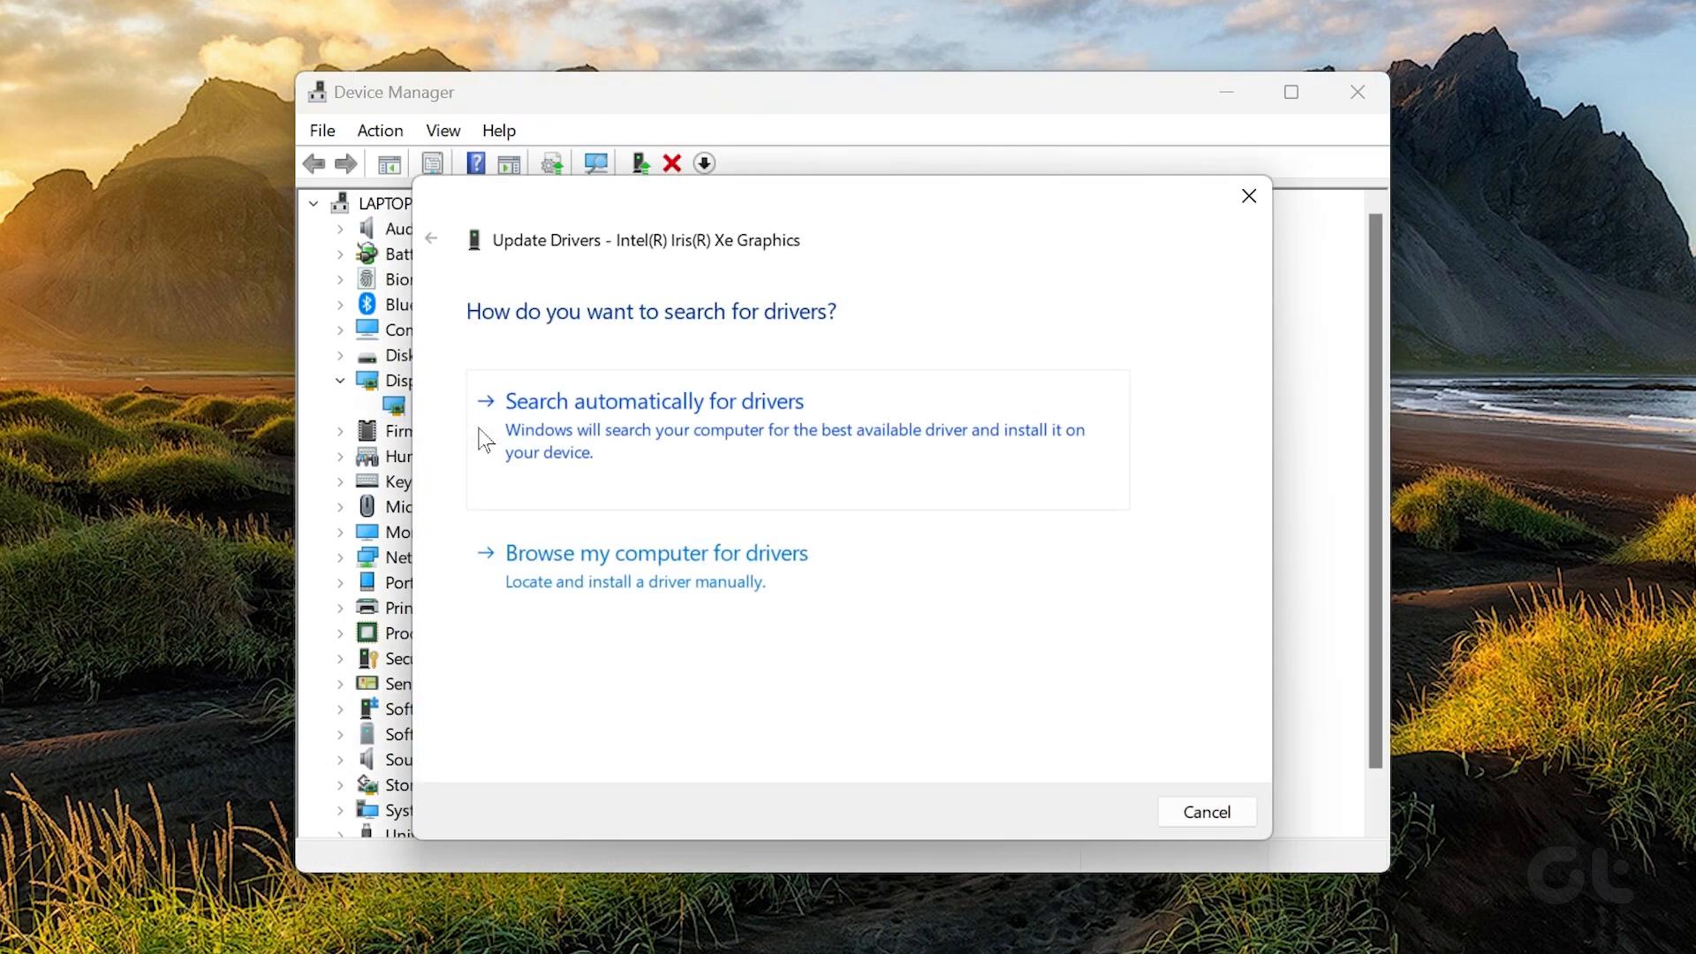
pyautogui.click(653, 401)
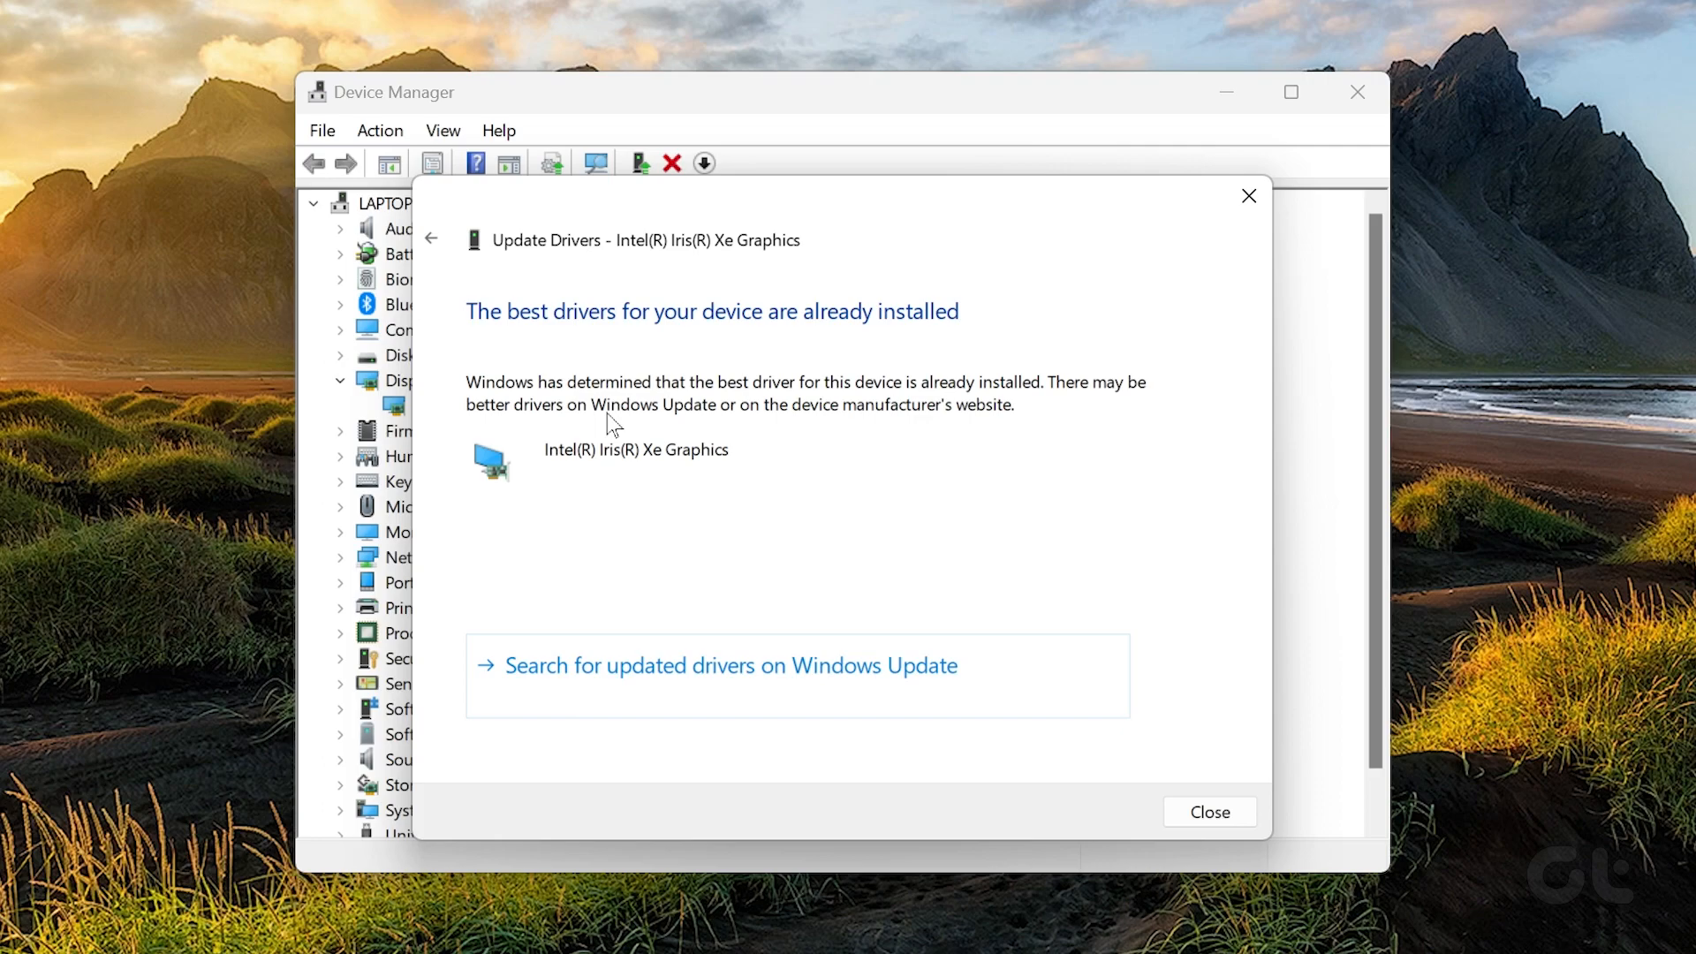
pyautogui.moveTo(1049, 787)
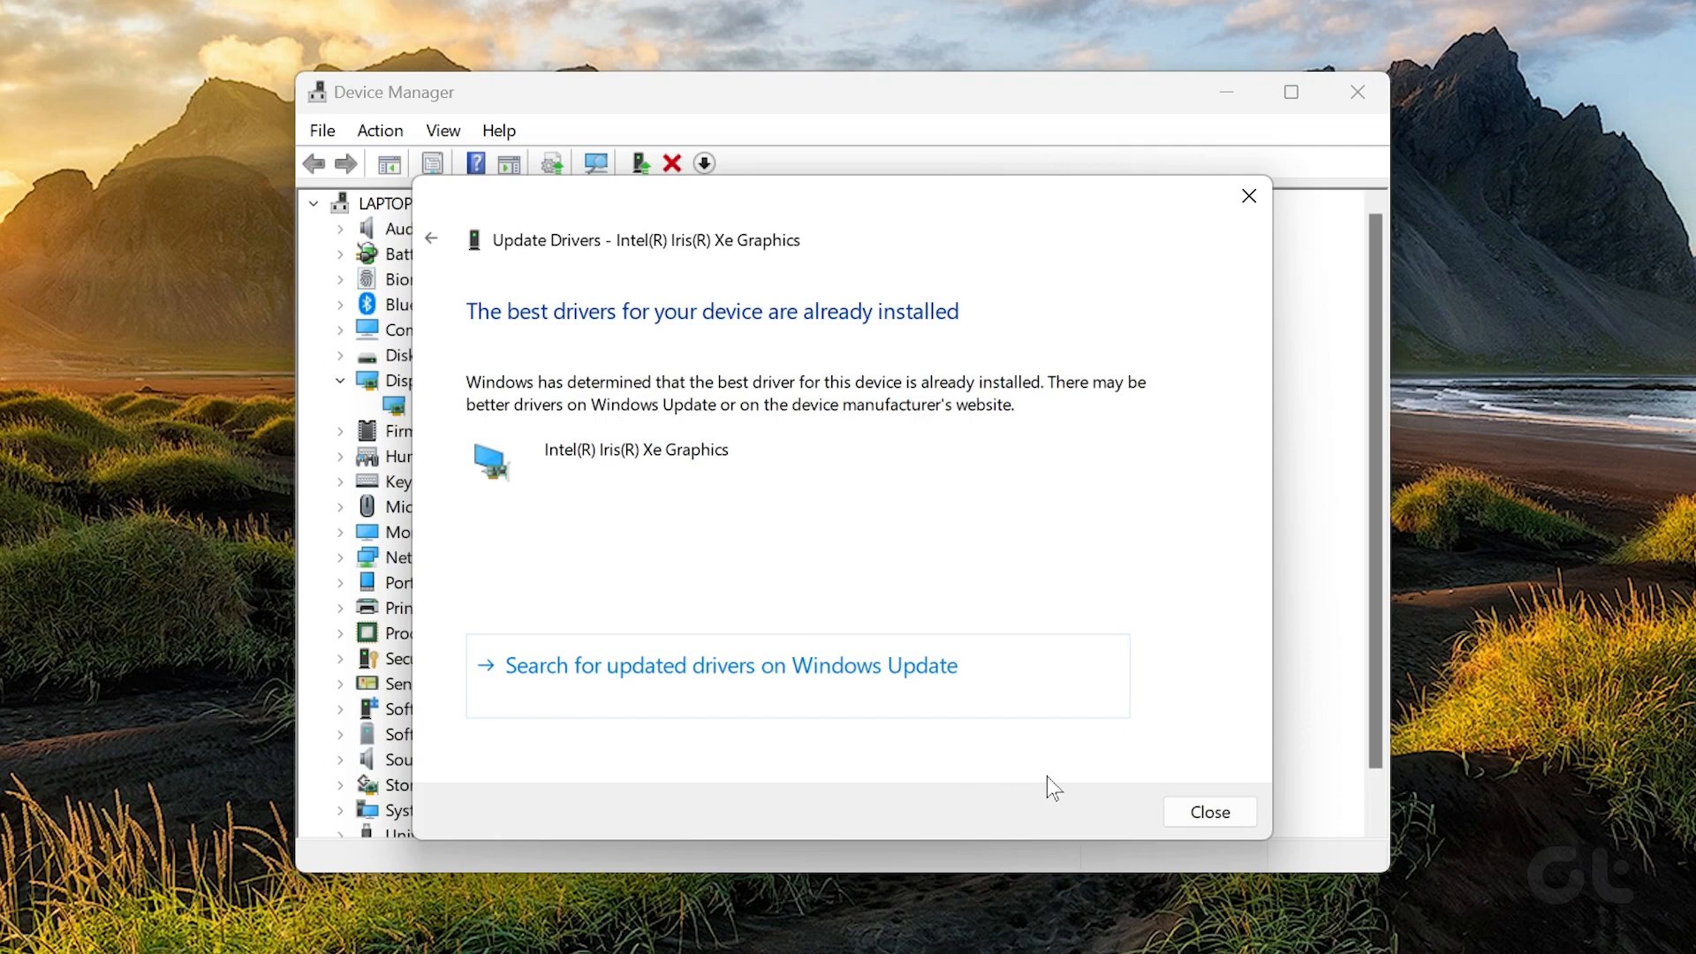
pyautogui.click(1210, 811)
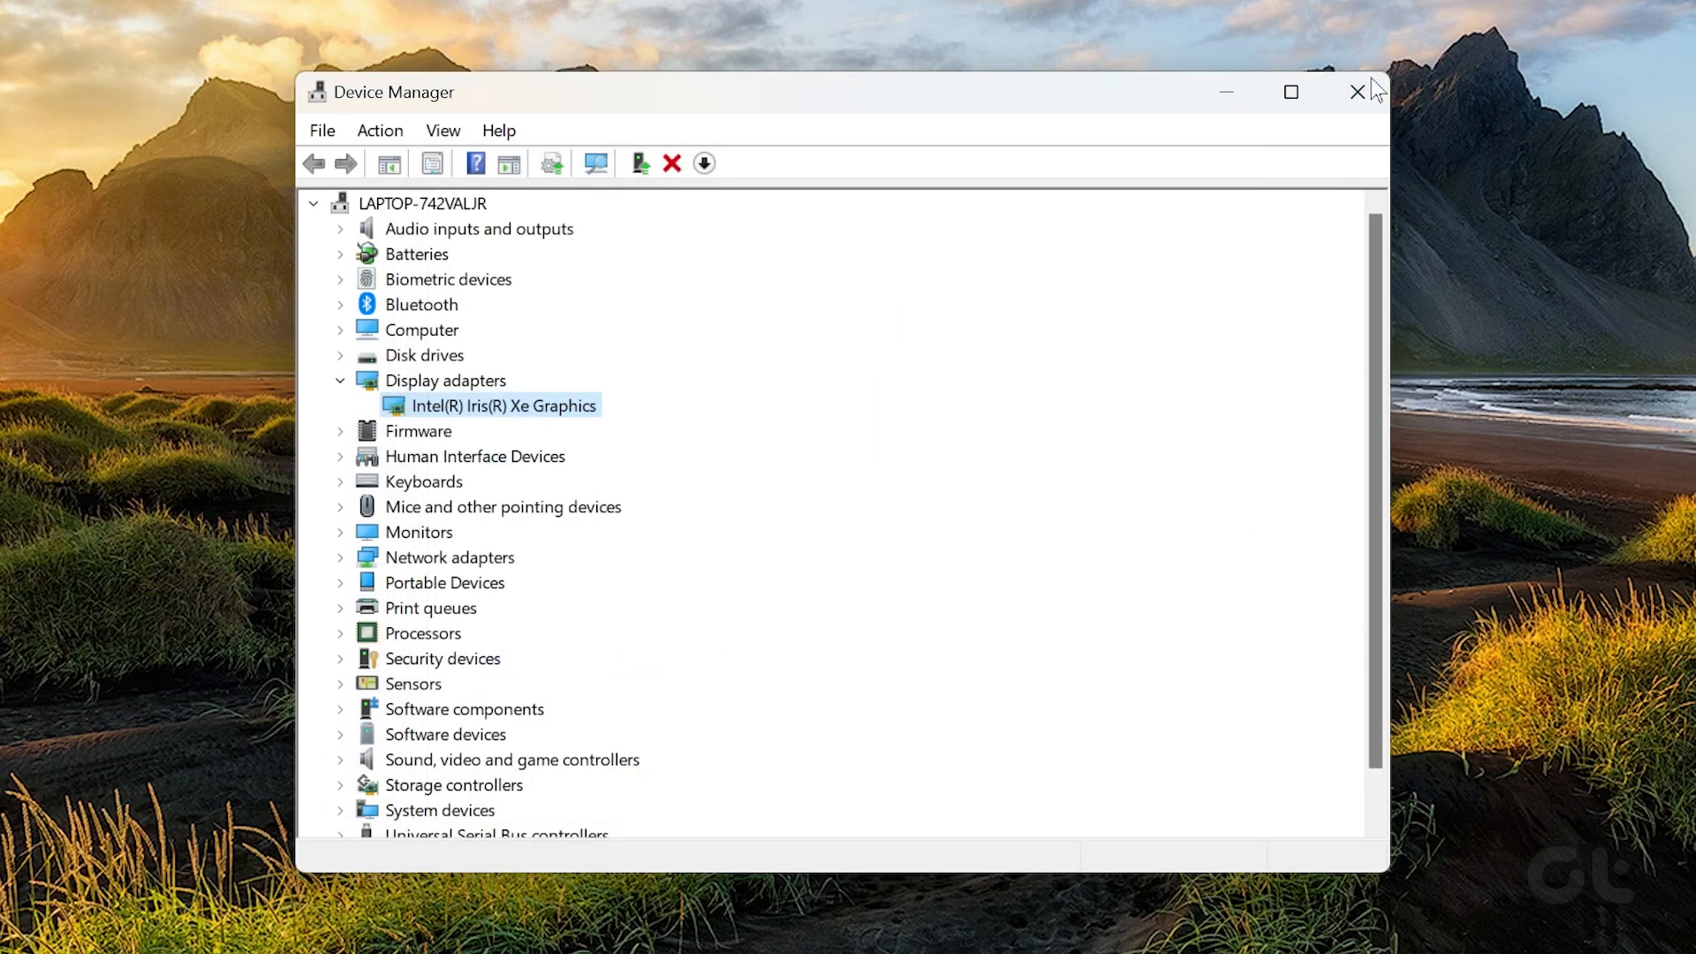
# - Close Device Manager and show the Start menu's power options including Restart
pyautogui.click(1352, 92)
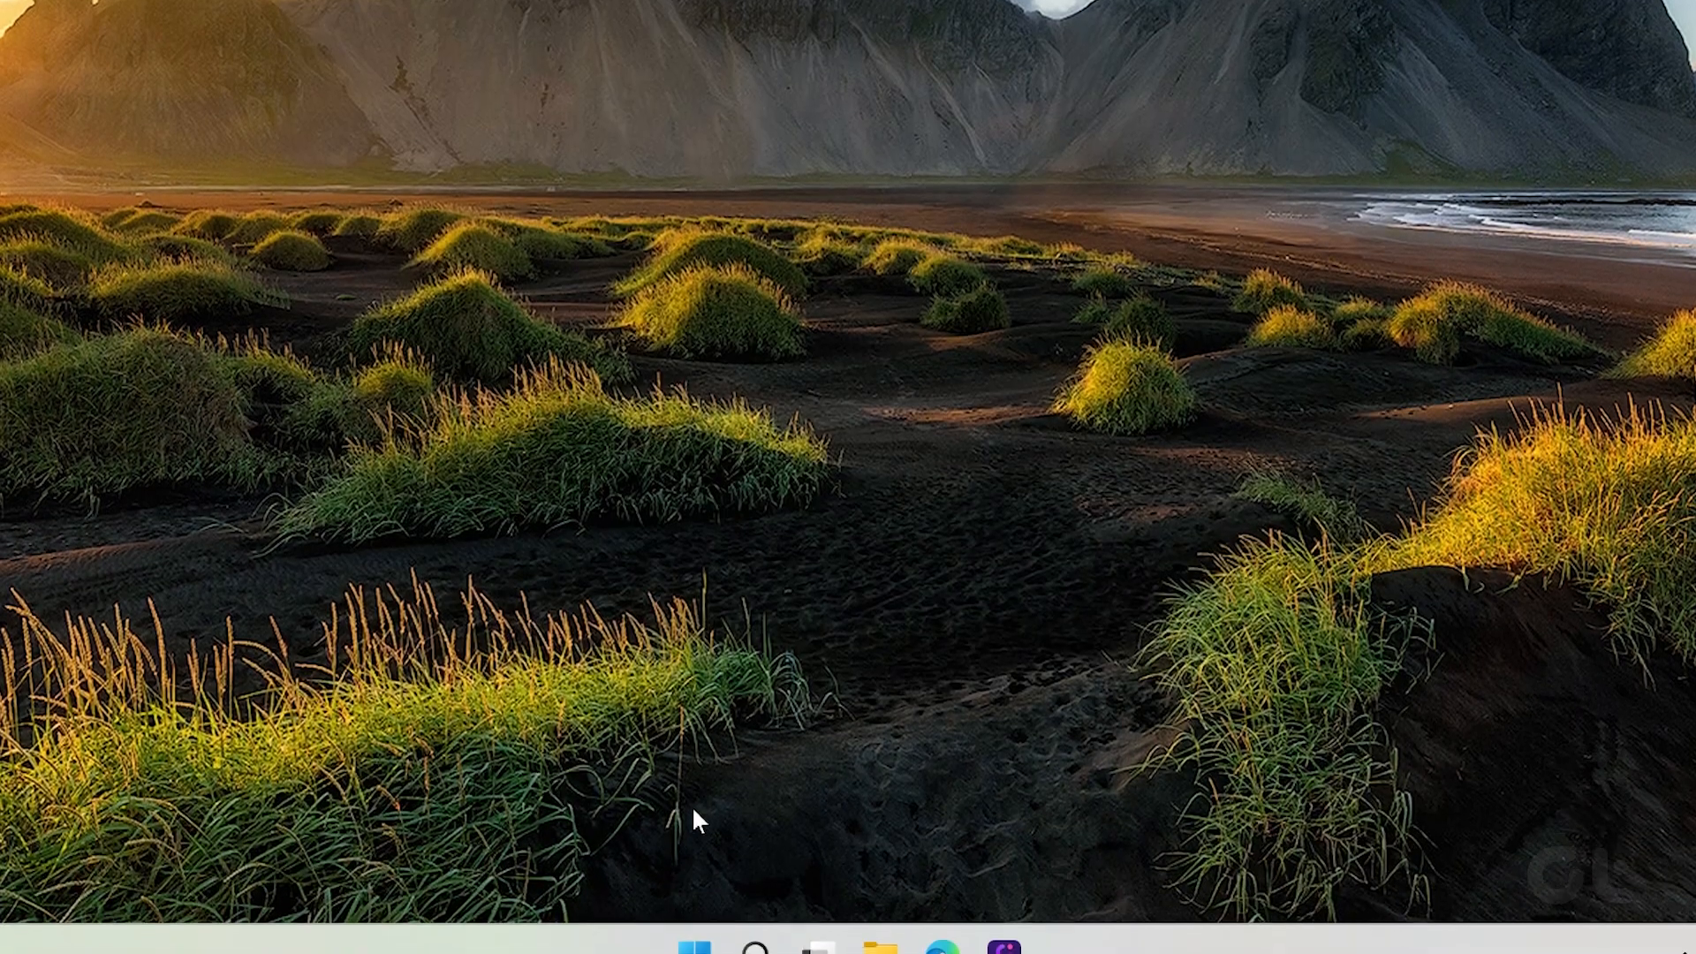
pyautogui.click(694, 950)
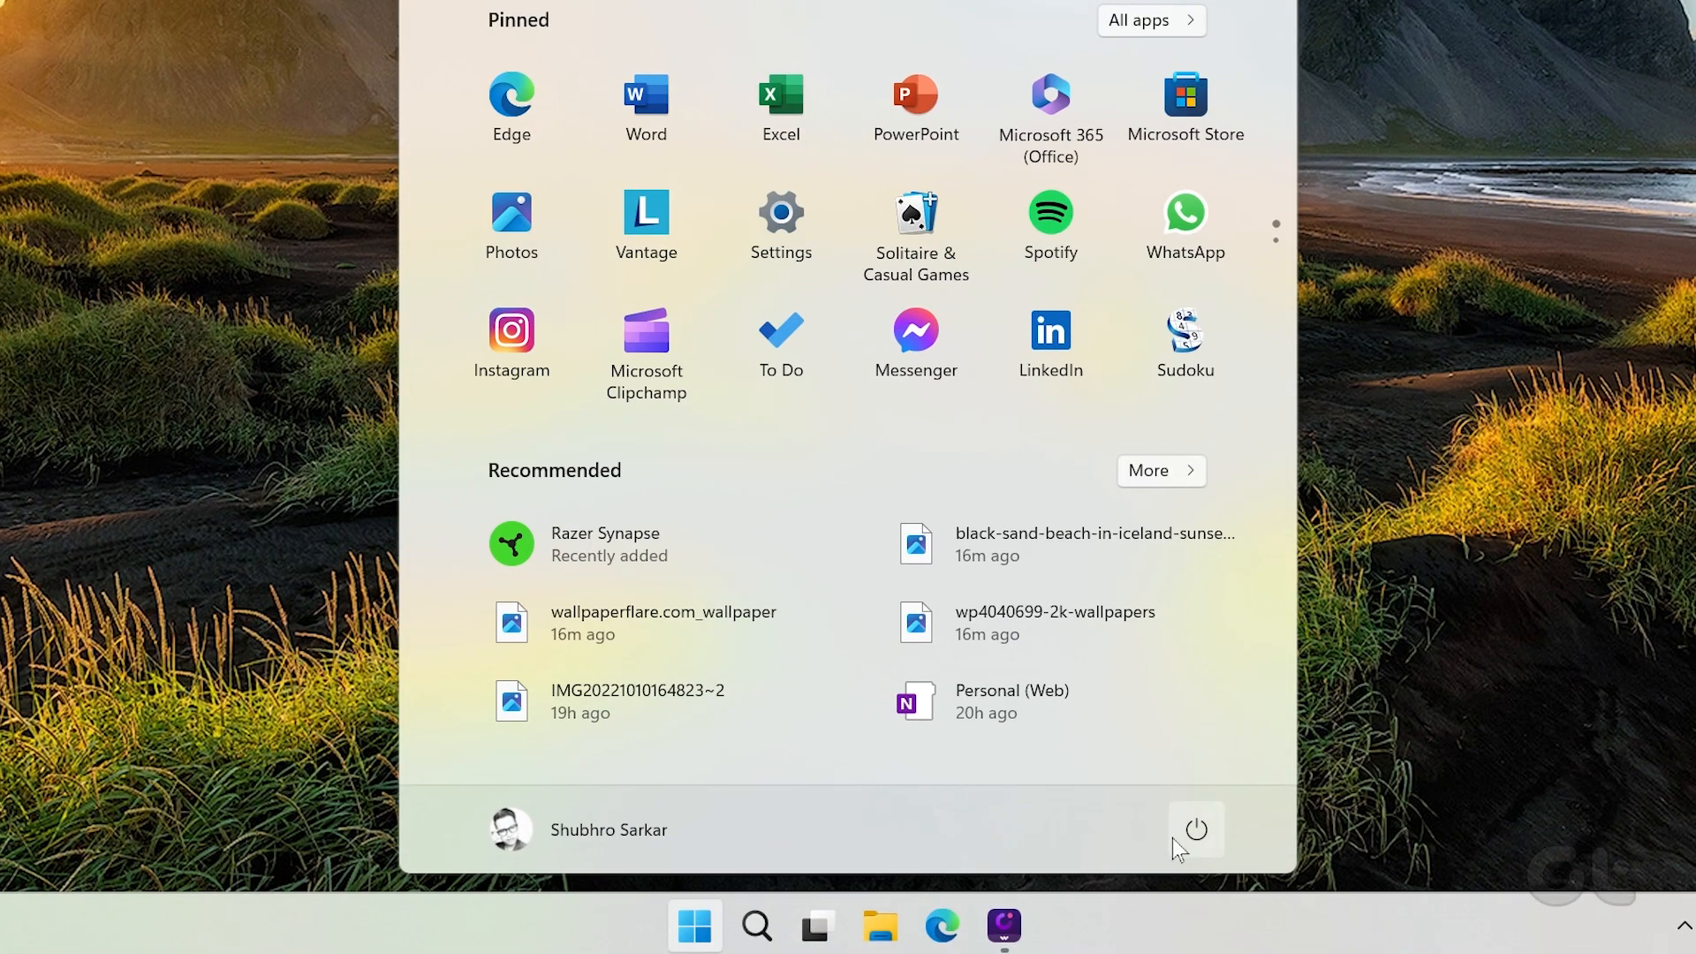
pyautogui.click(1194, 829)
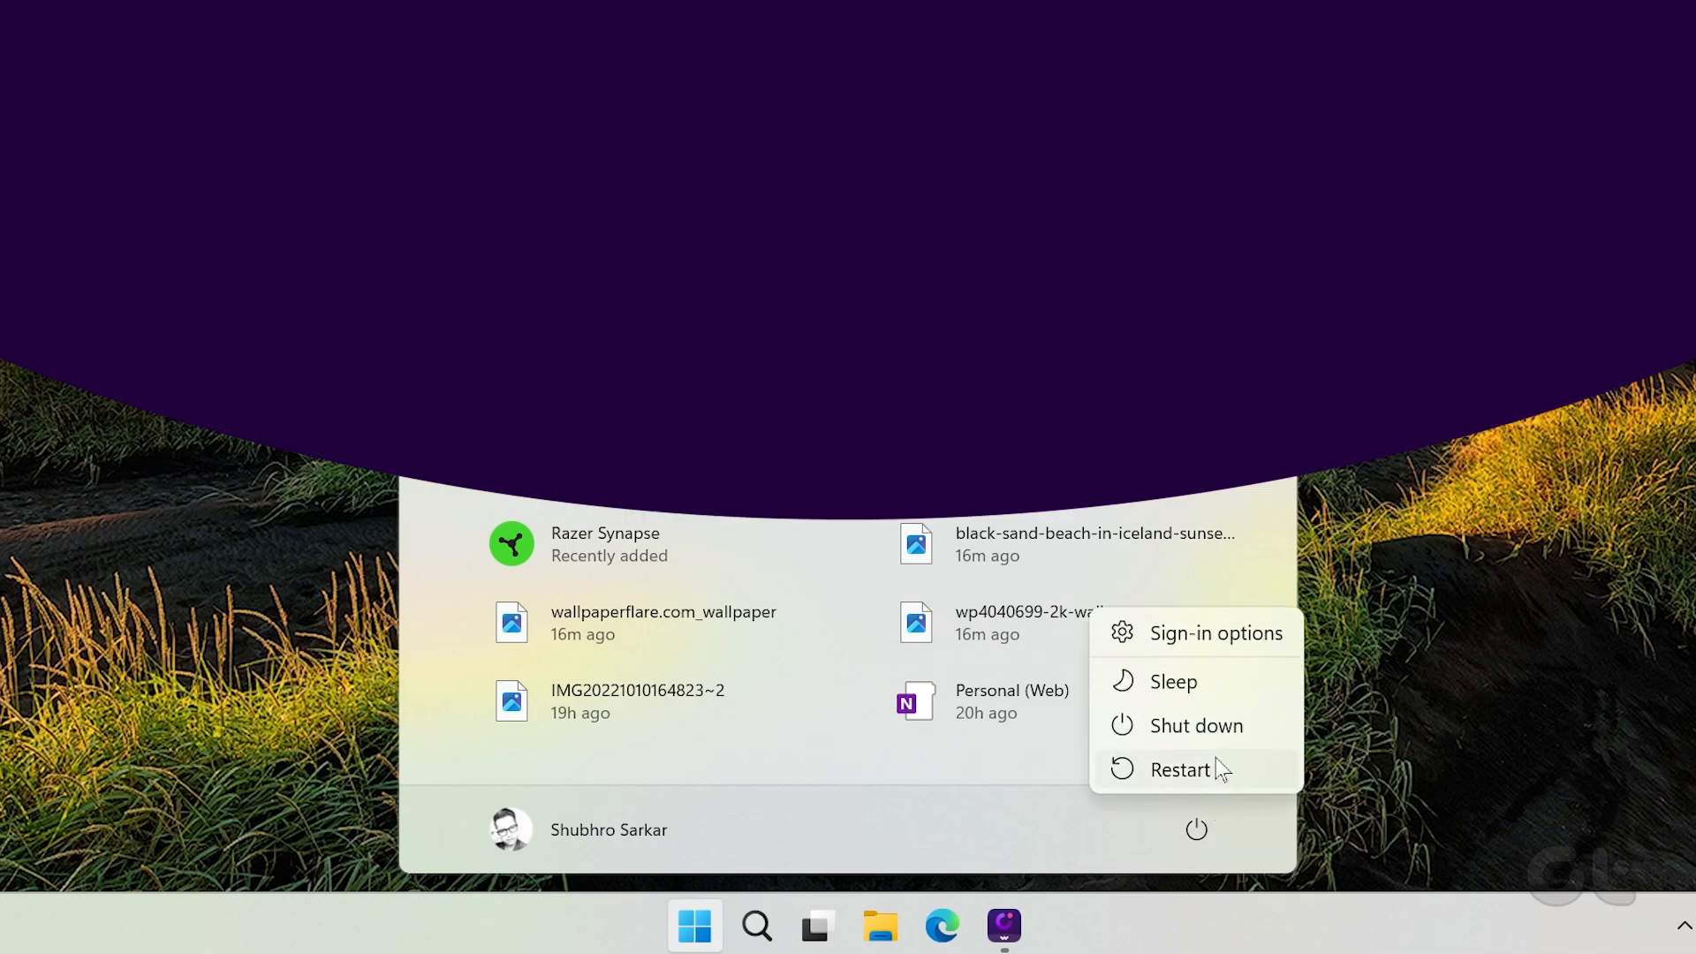